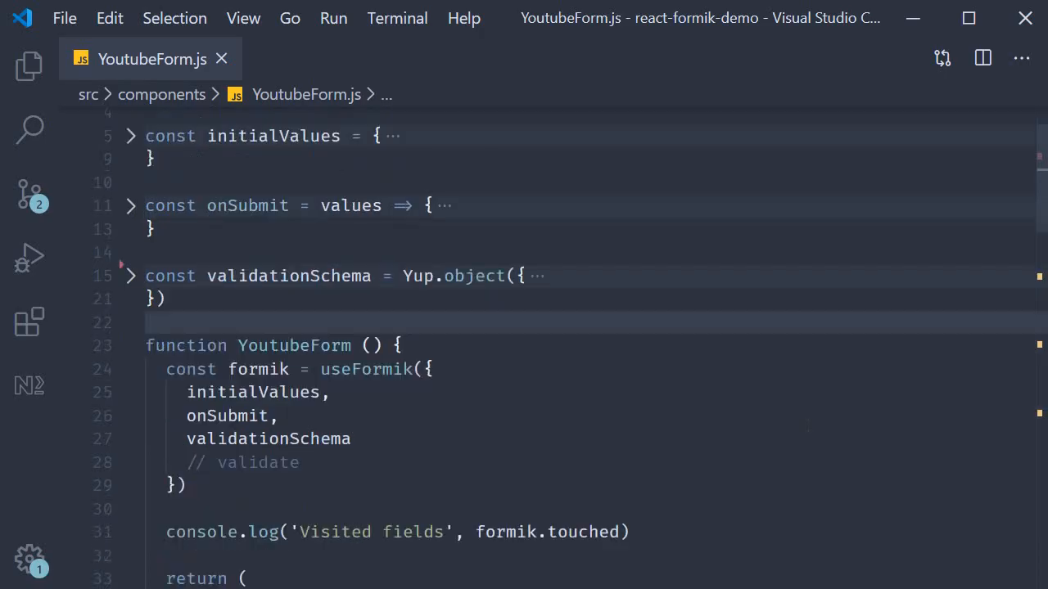
Replace the useFormik name with Formik in YoutubeForm.js
{"action": "scroll", "scroll_direction": "down", "scroll_amount": 3}
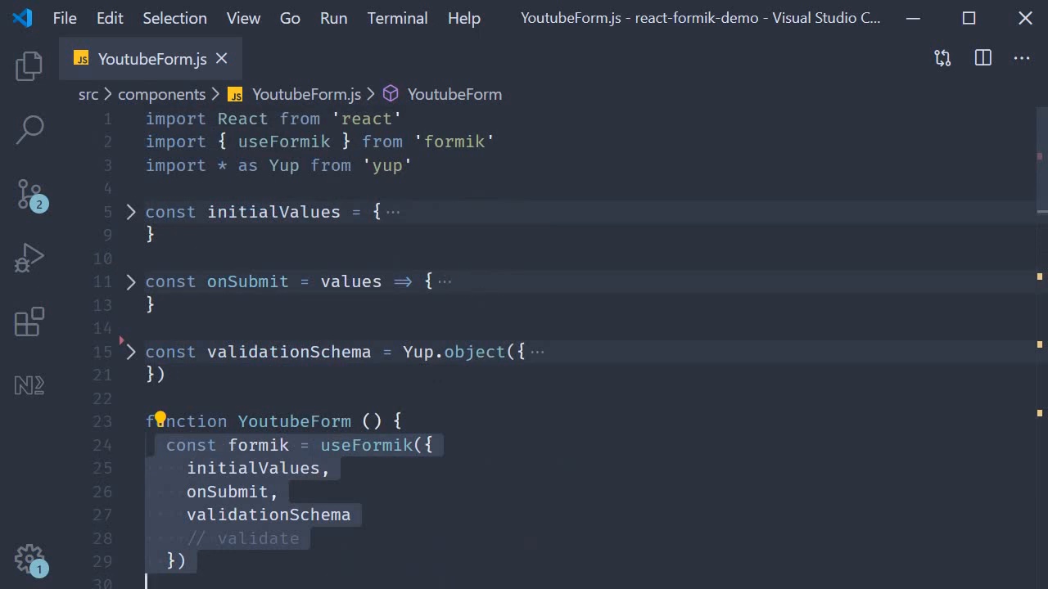
{"action": "double_click", "coordinate": [365, 445]}
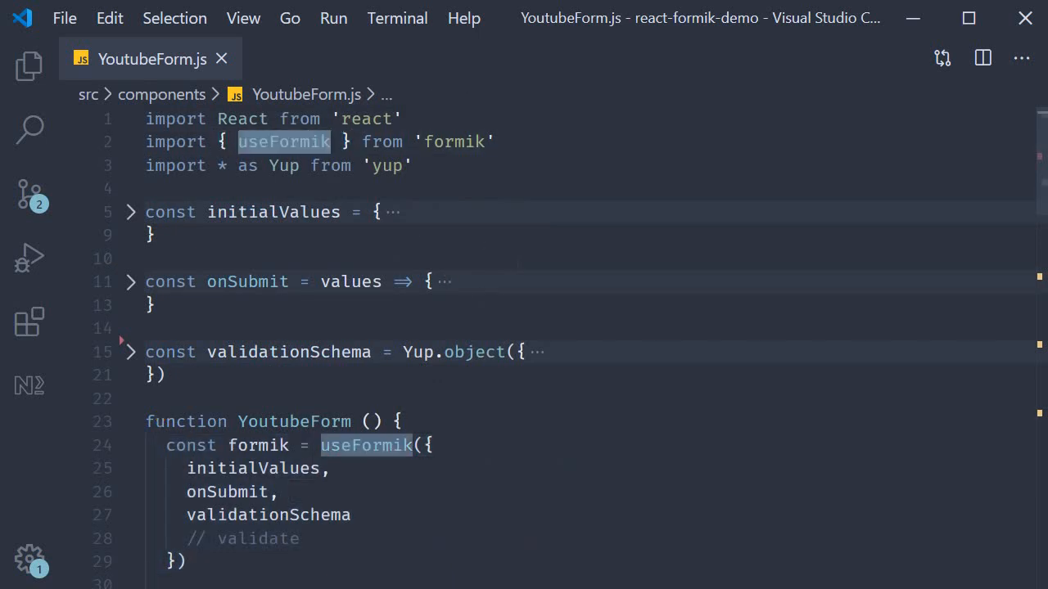
{"action": "type", "text": "Formik>"}
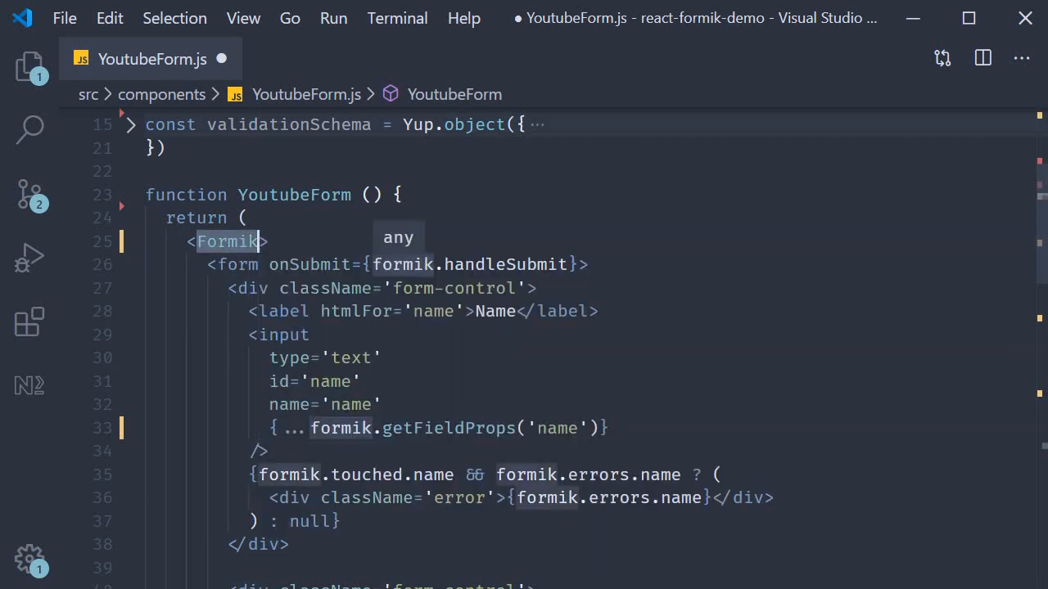
Scroll down to the Formik opening tag to split it across lines
{"action": "scroll", "scroll_direction": "down", "scroll_amount": 3}
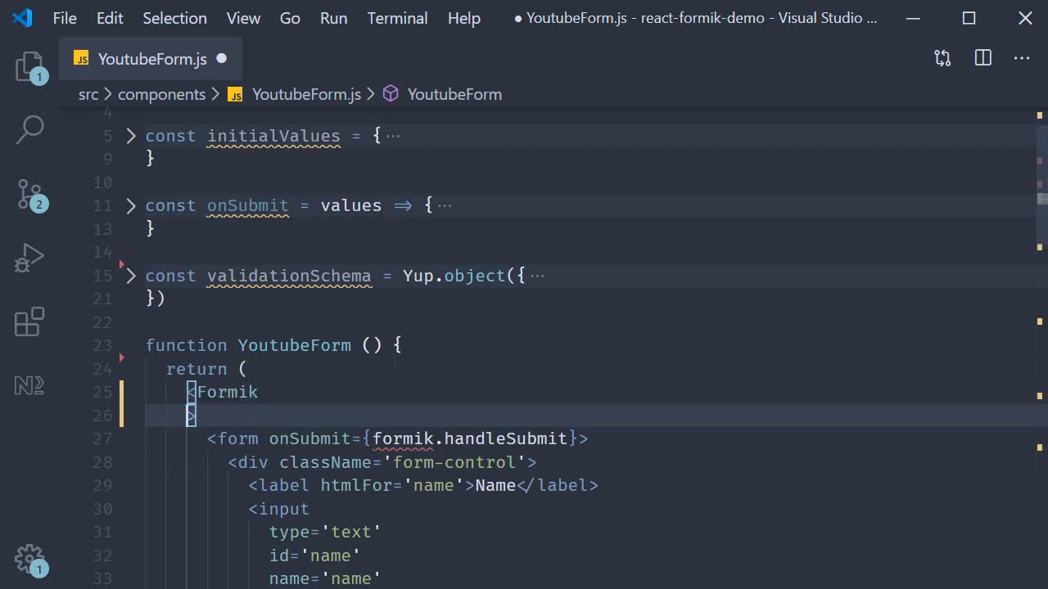
Add initialValues={initialValues} and validationSchema={validationSchema} props to the Formik element
{"action": "type", "text": "initialValues="}
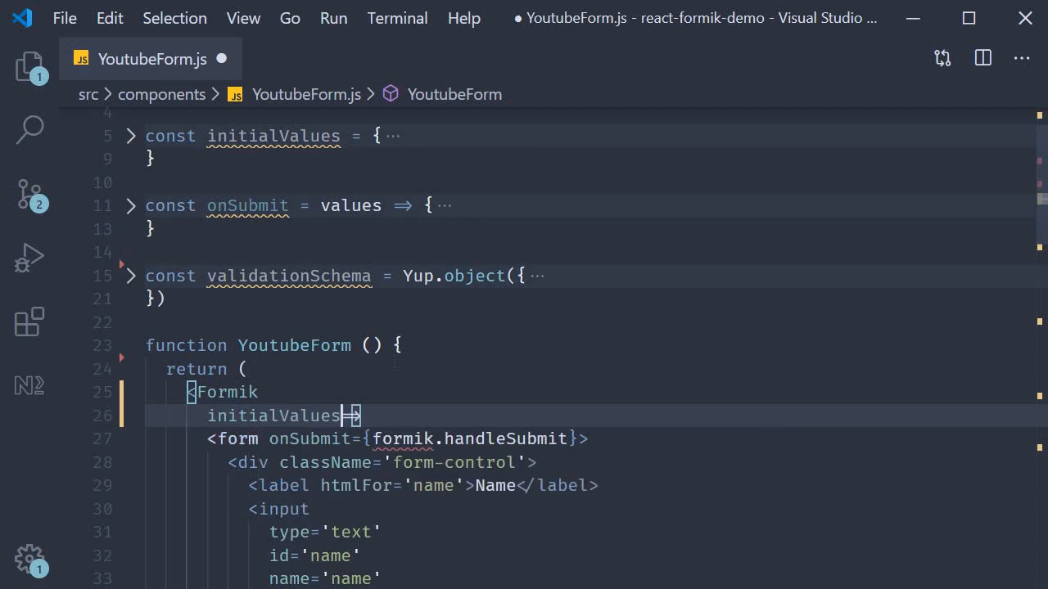
{"action": "type", "text": "{init"}
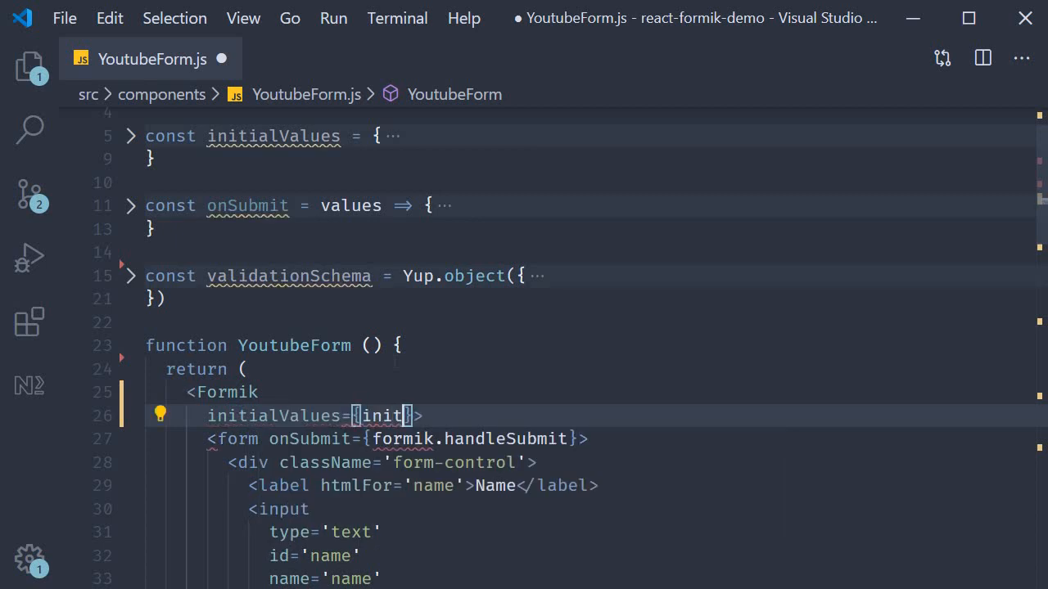
{"action": "type", "text": "valida>"}
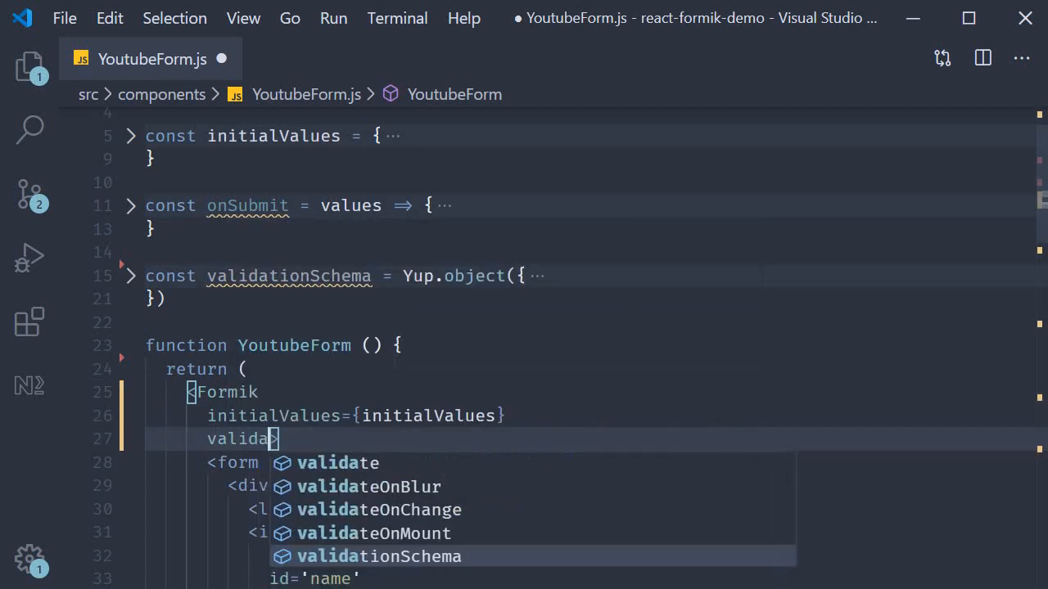
{"action": "key", "text": "Tab"}
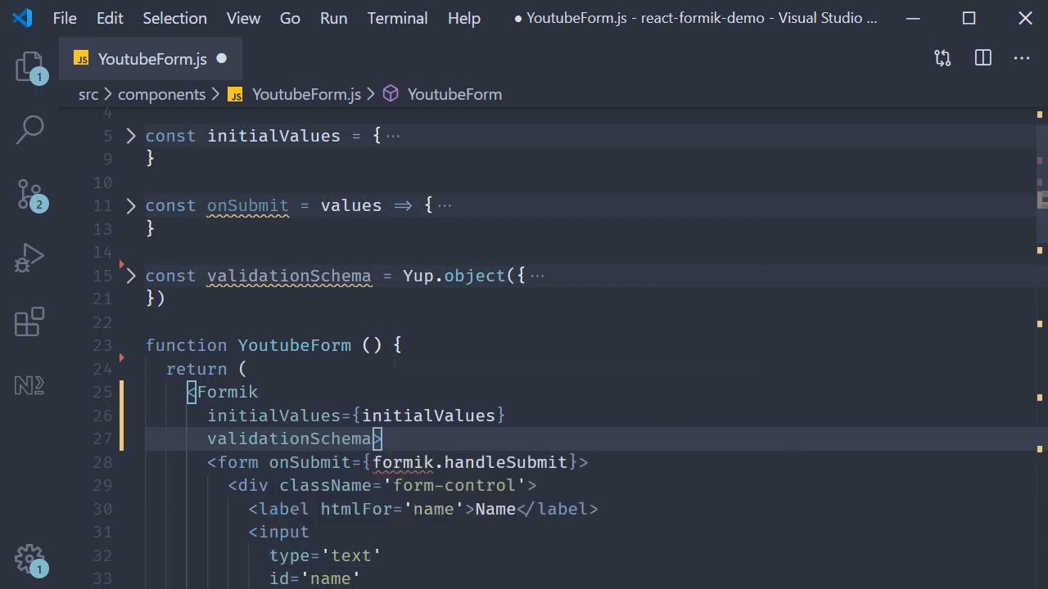
{"action": "type", "text": "={valida"}
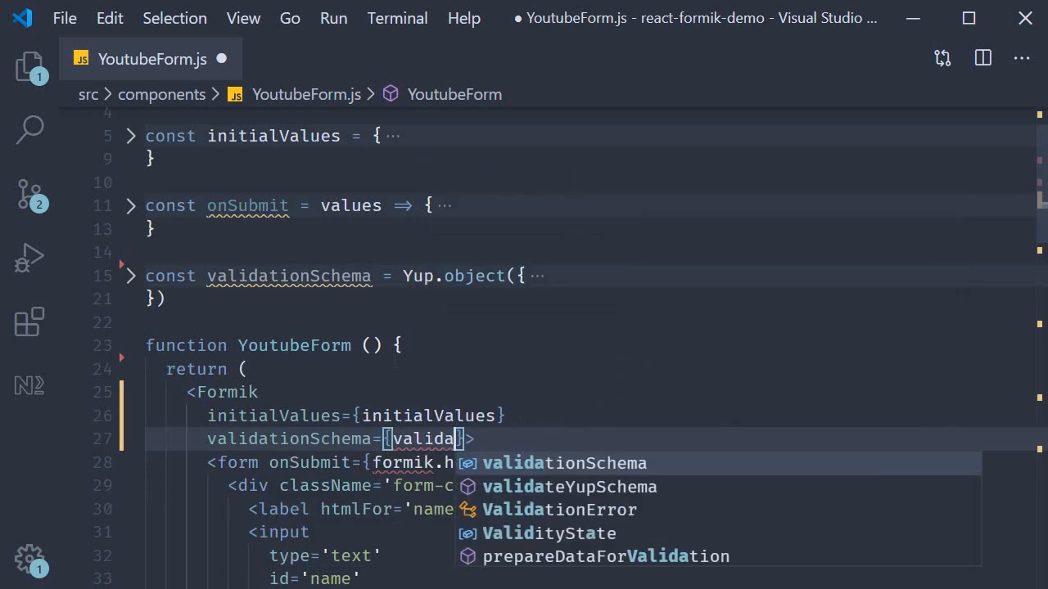
{"action": "key", "text": "Tab"}
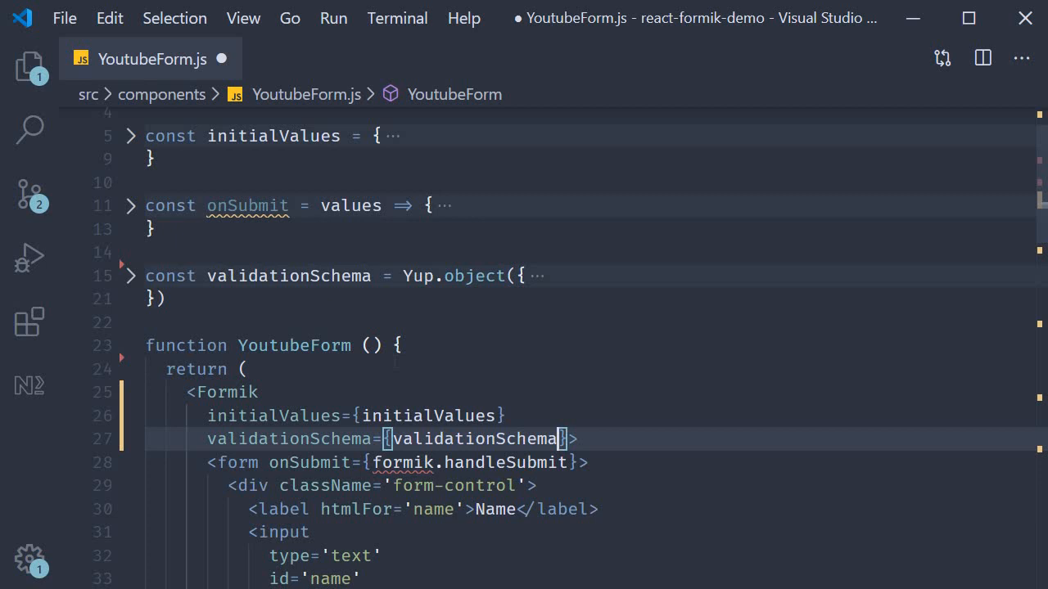
Start an onSubmit prop on the Formik element
{"action": "type", "text": "onSubmit={}>"}
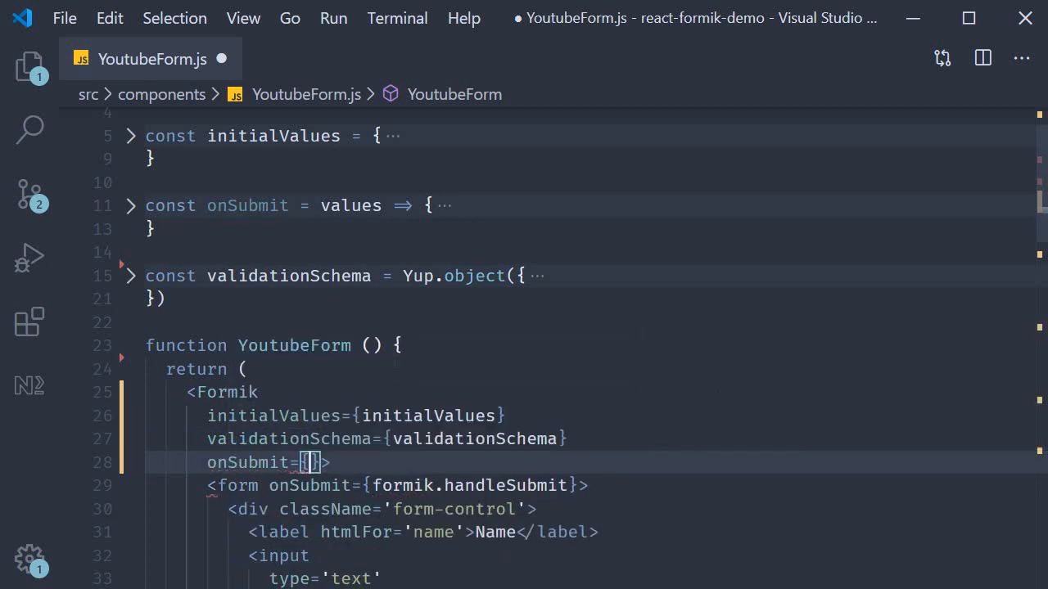
{"action": "type", "text": "onSubmit"}
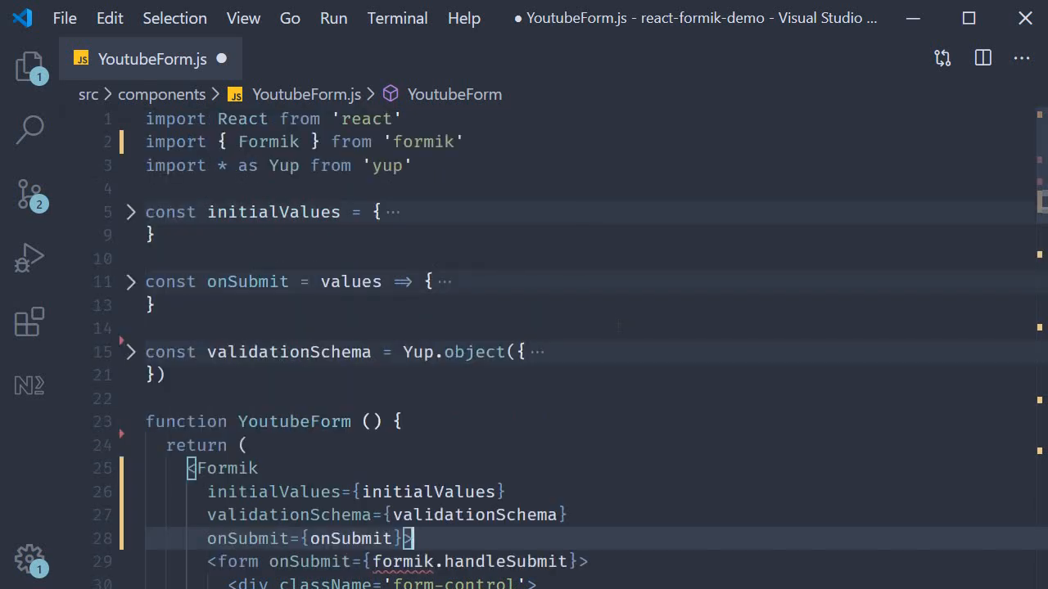
Scroll down to review the form still using formik.handleSubmit and formik.getFieldProps
{"action": "scroll", "scroll_direction": "down", "scroll_amount": 3}
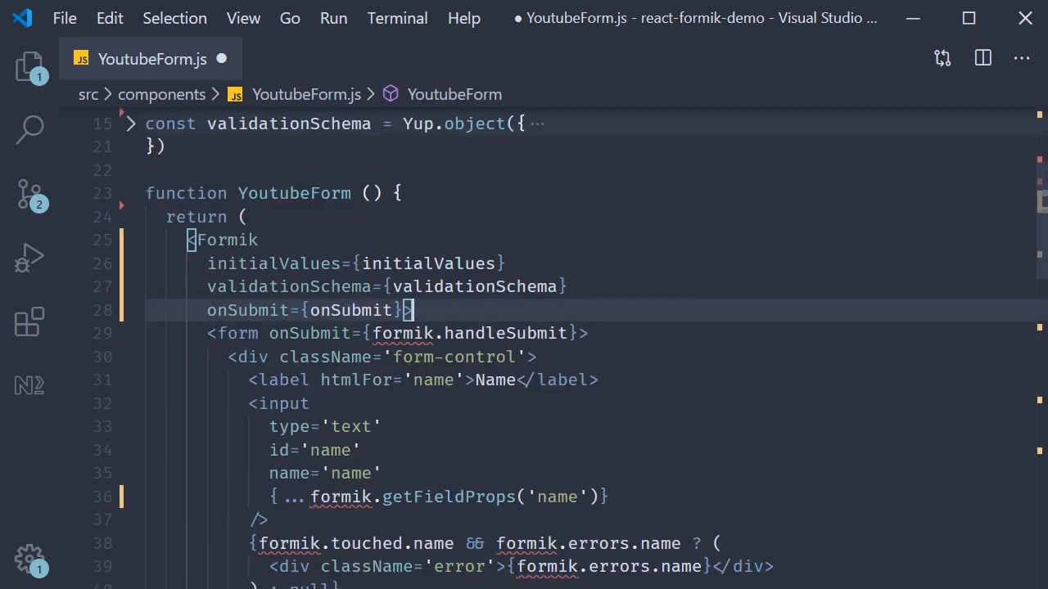